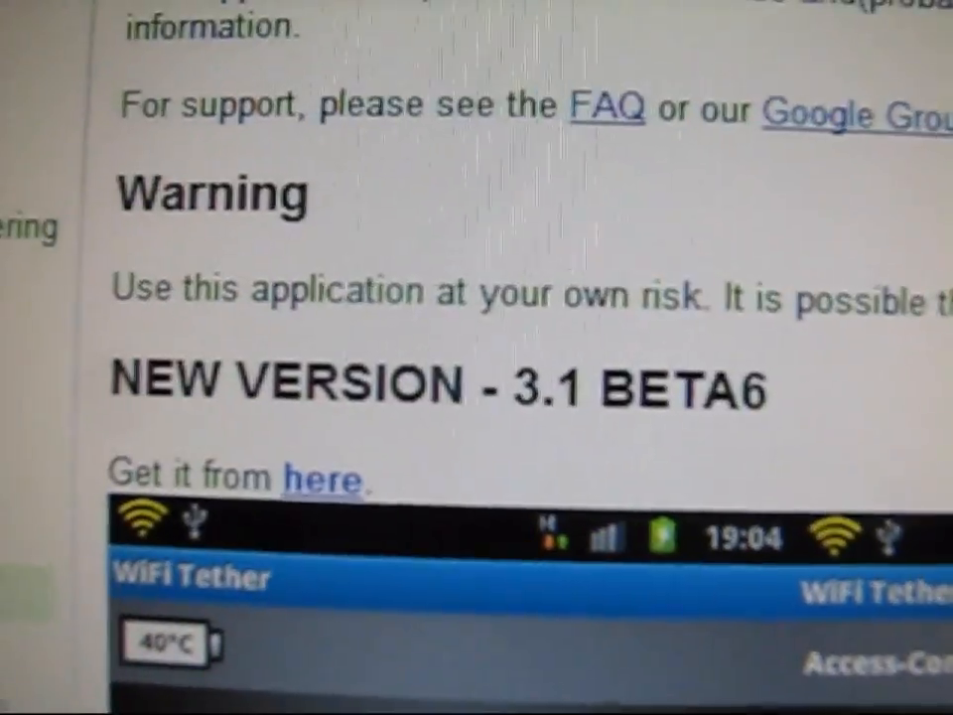
Scroll the android-wifi-tether project page down to the 3.1 beta6 download link
scroll("down", 3)
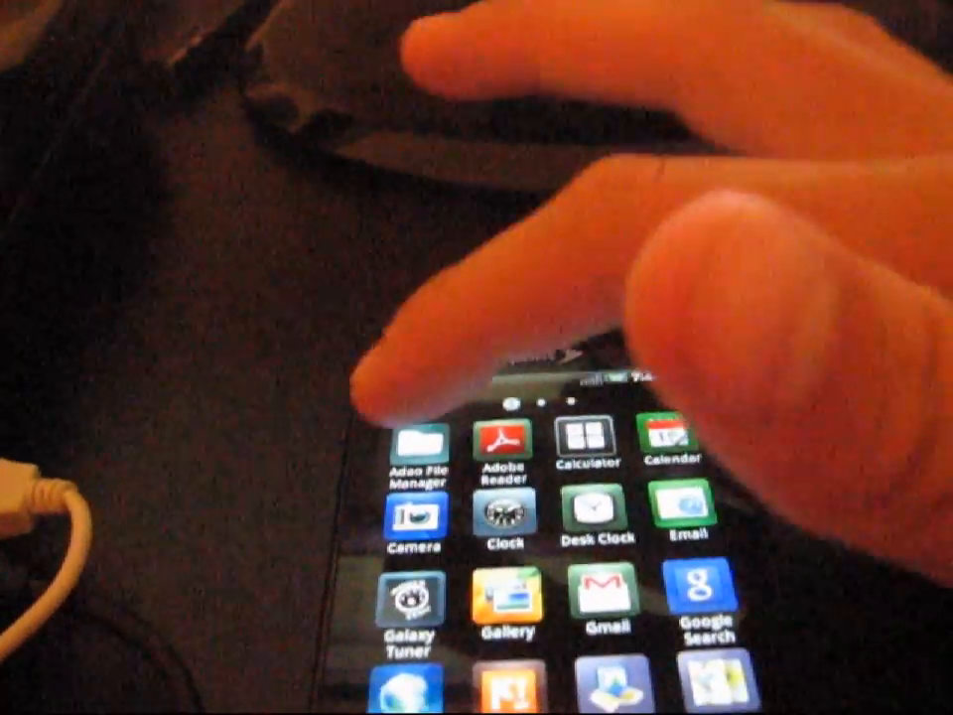
Launch Adao File Manager and open wifi_tether_v3_1-beta6 (1).apk
left_click(409, 447)
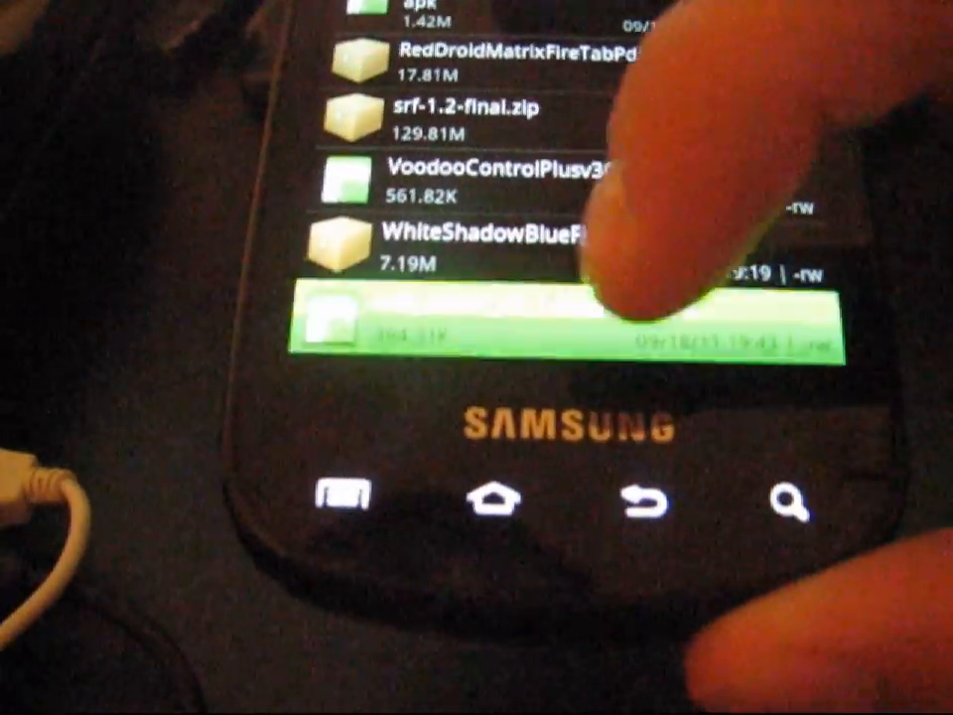
left_click(576, 323)
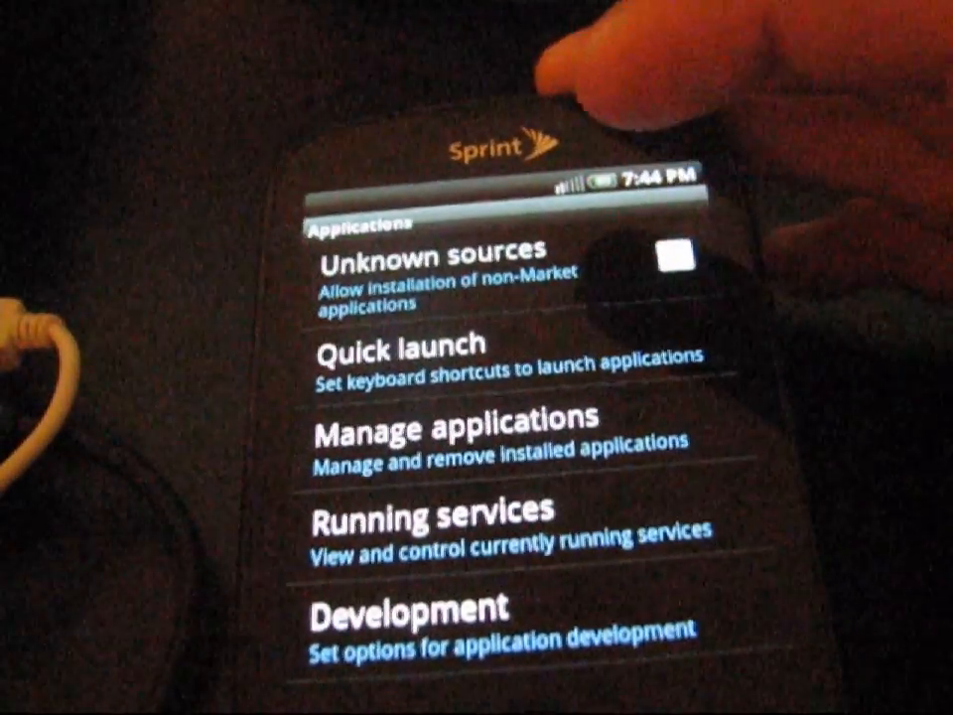
Enable Unknown sources, then install the APK with Package installer
left_click(666, 261)
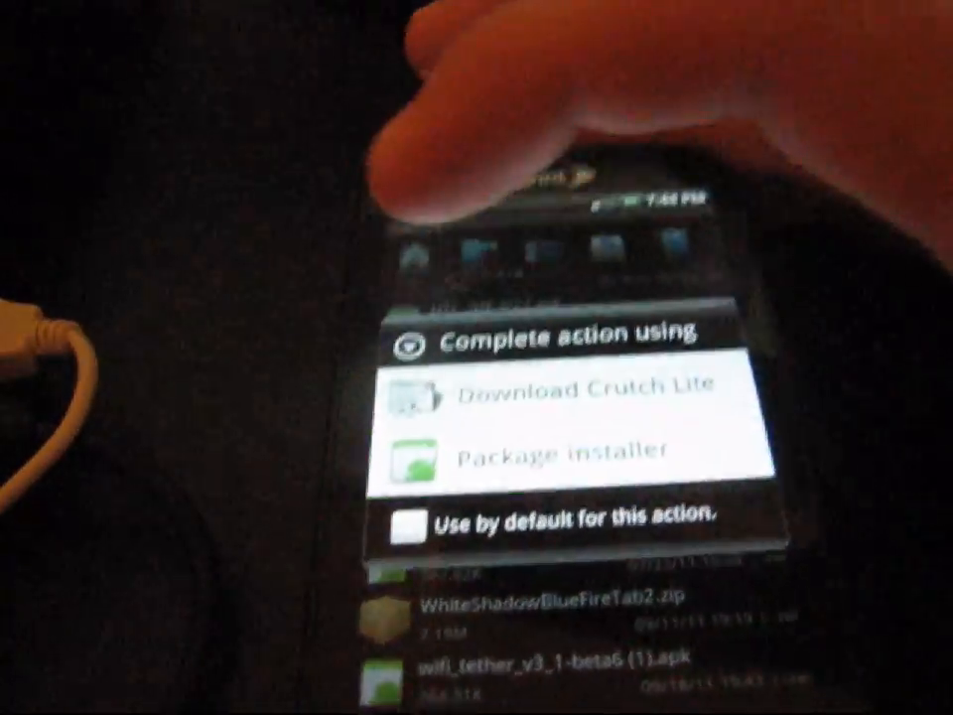
left_click(544, 456)
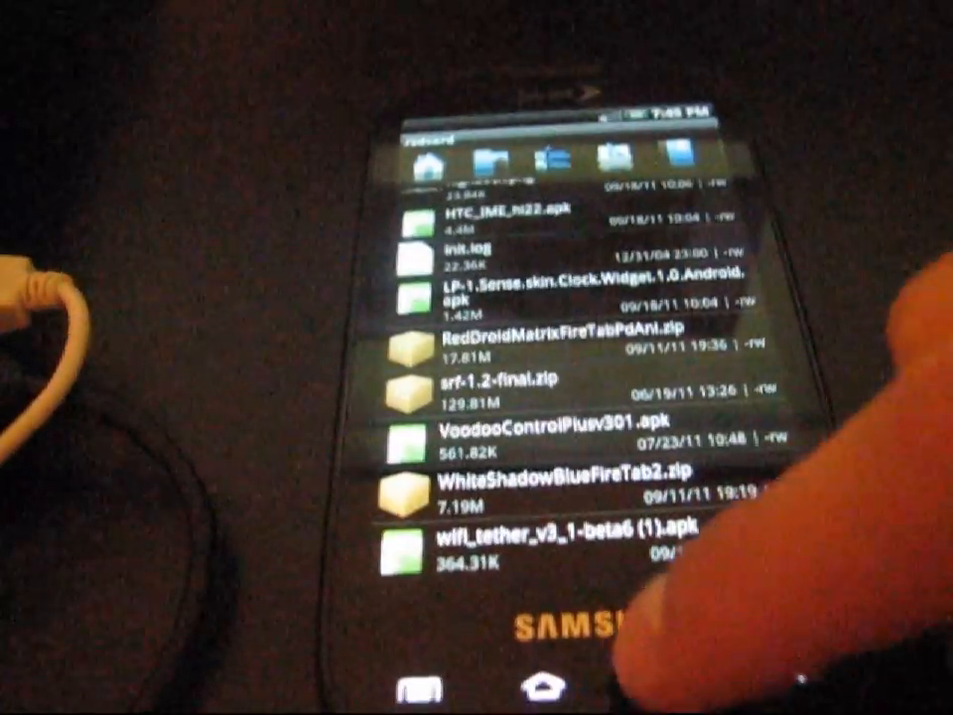
Open WiFi Tether from the app list and start tethering to activate the hotspot
left_click(528, 690)
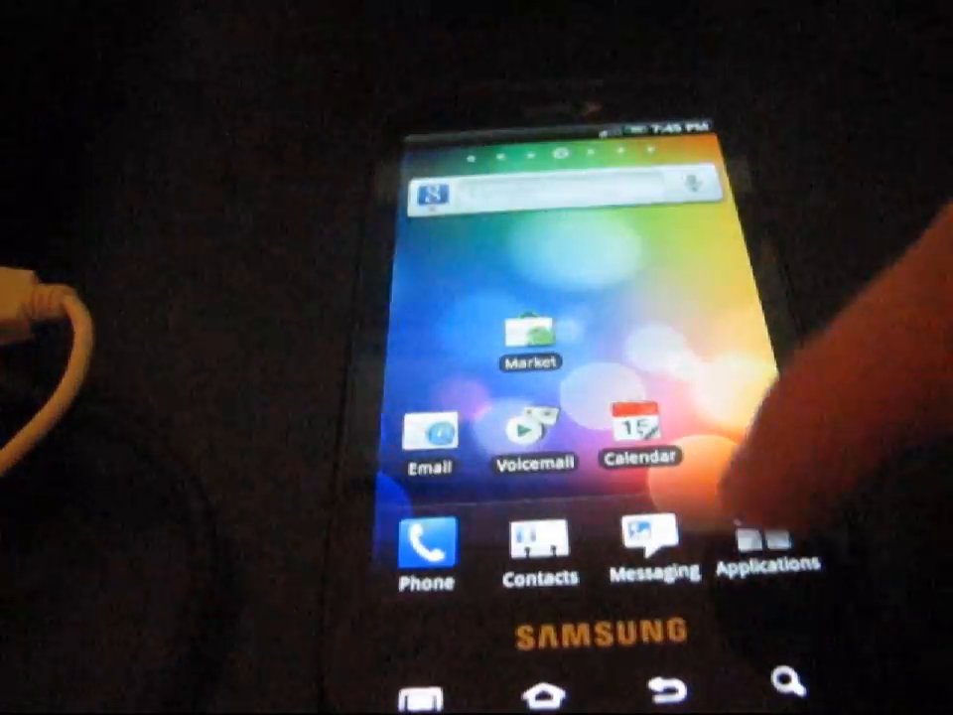
left_click(763, 551)
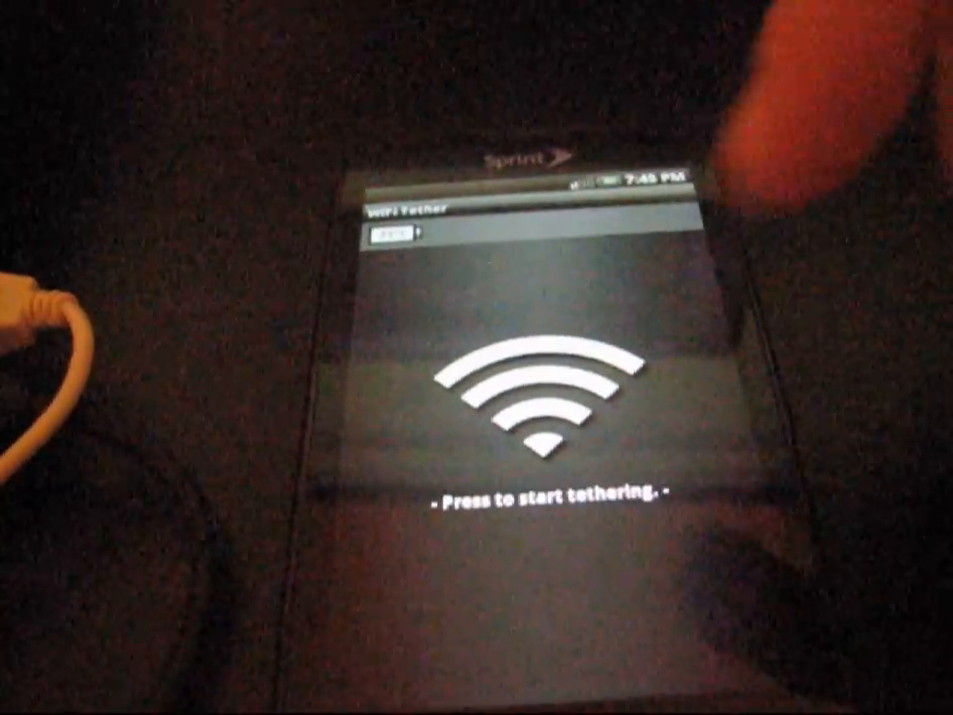
left_click(526, 407)
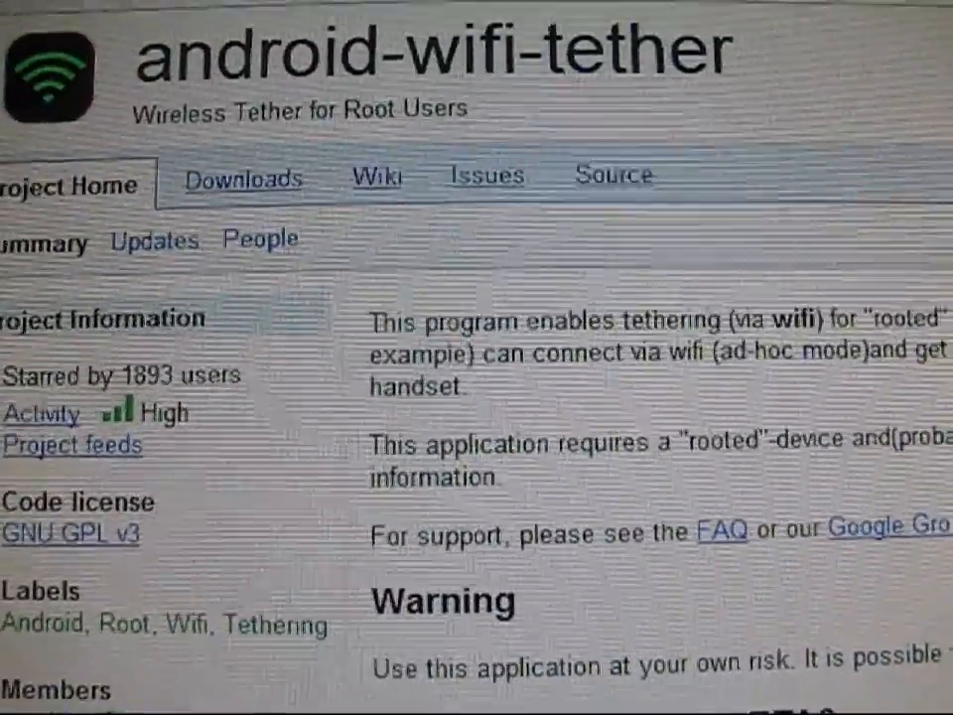
Scroll the project home page down to the NEW VERSION - 3.1 BETA6 heading
scroll("down", 3)
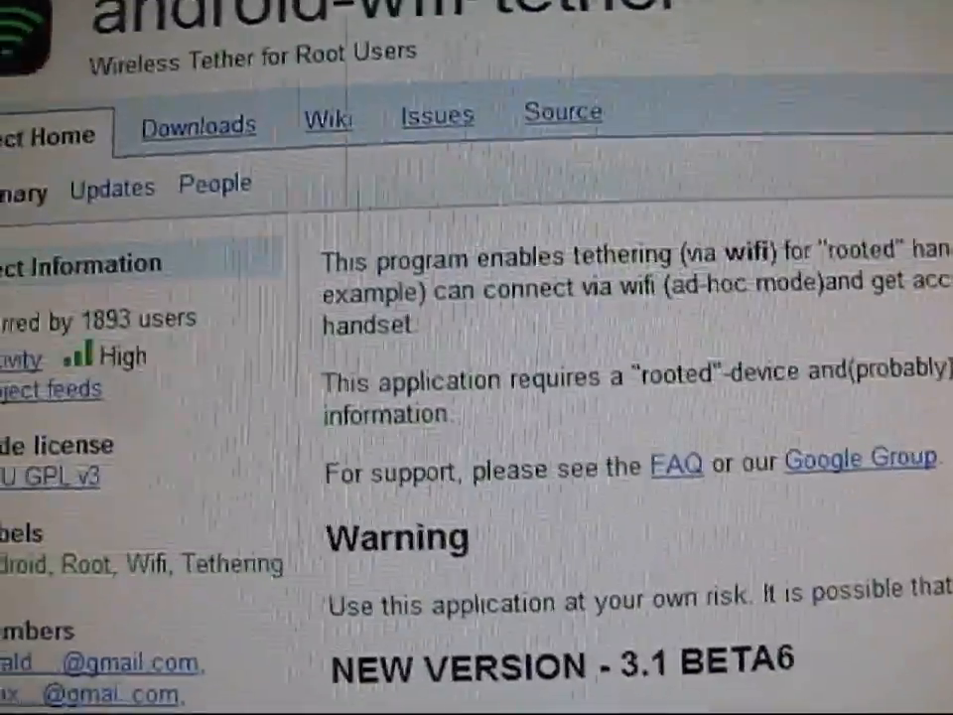